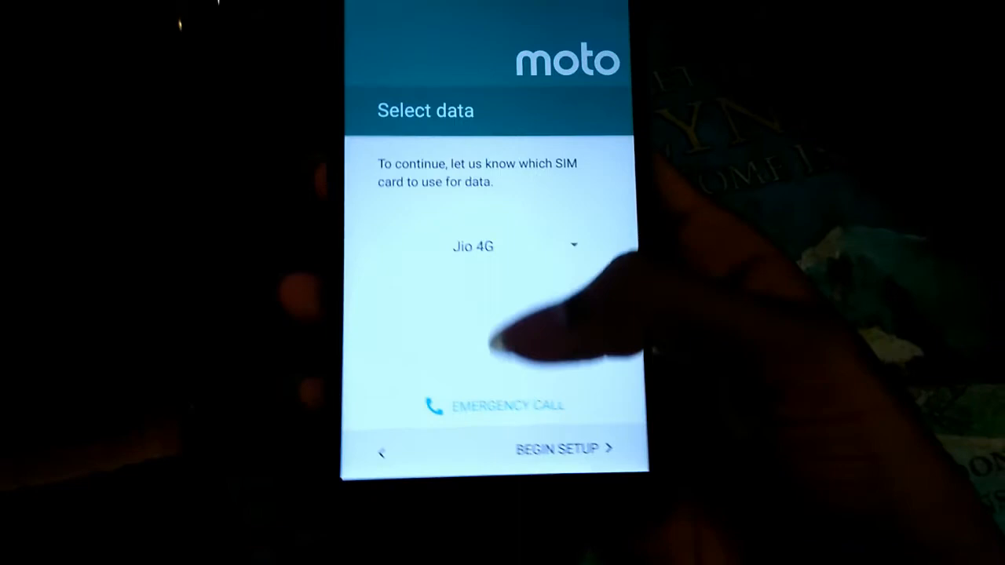
- Begin setup with Jio 4G as the data SIM, reaching the Wi-Fi connection step
{"action": "left_click", "coordinate": [559, 448]}
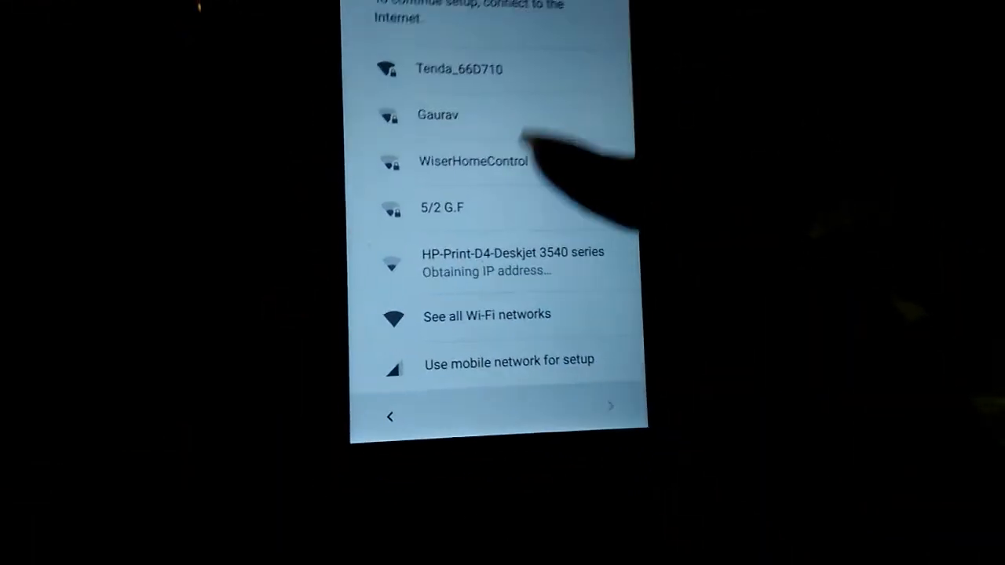
- Finish setup over mobile data, accepting data charges, then reach Settings showing Android 7.0
{"action": "left_click", "coordinate": [499, 359]}
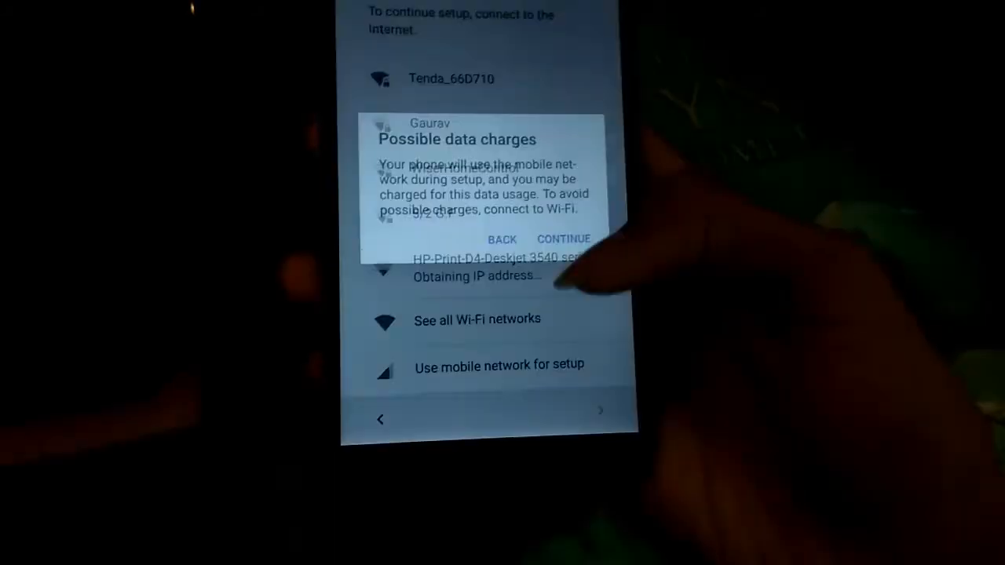
{"action": "left_click", "coordinate": [562, 239]}
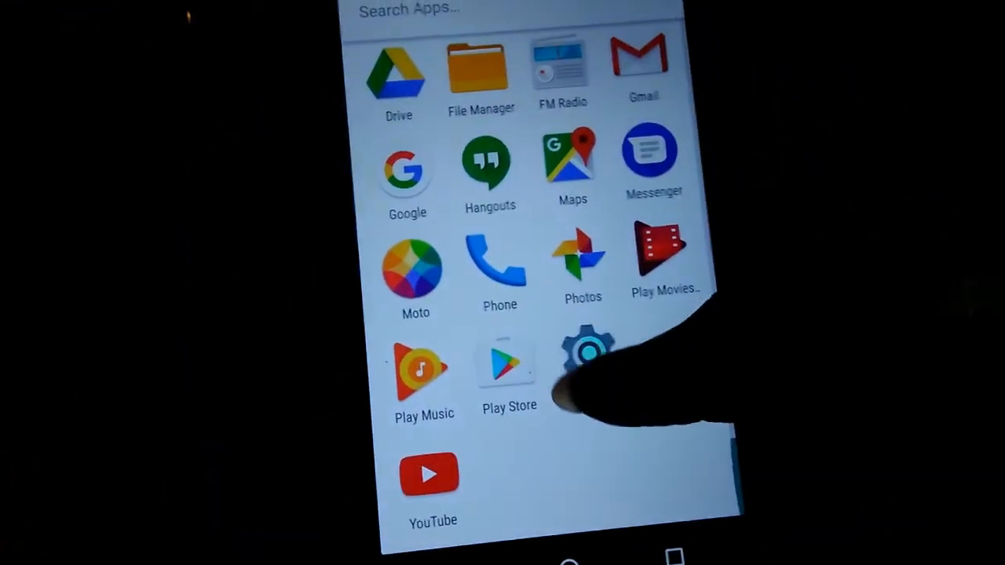
{"action": "left_click", "coordinate": [587, 361]}
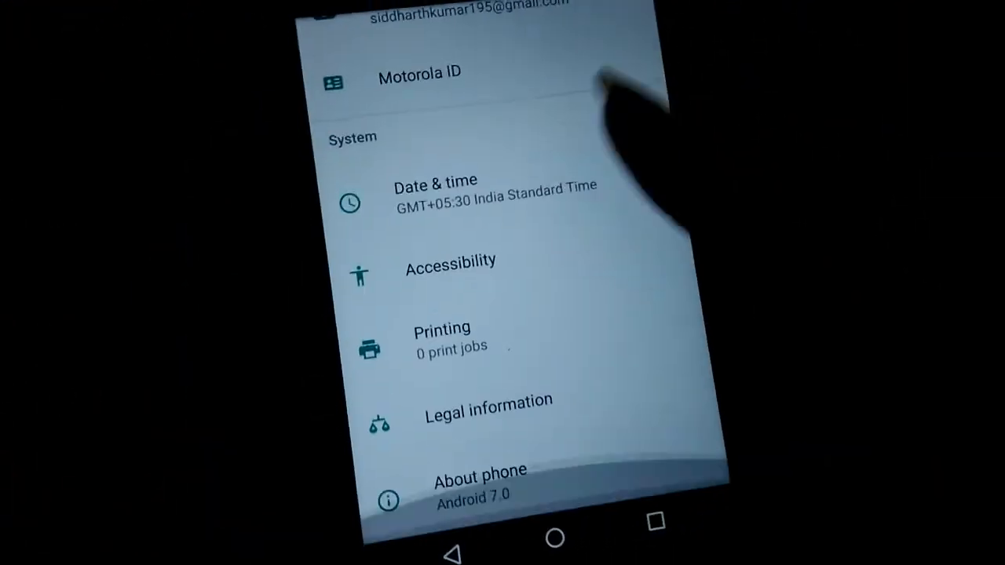